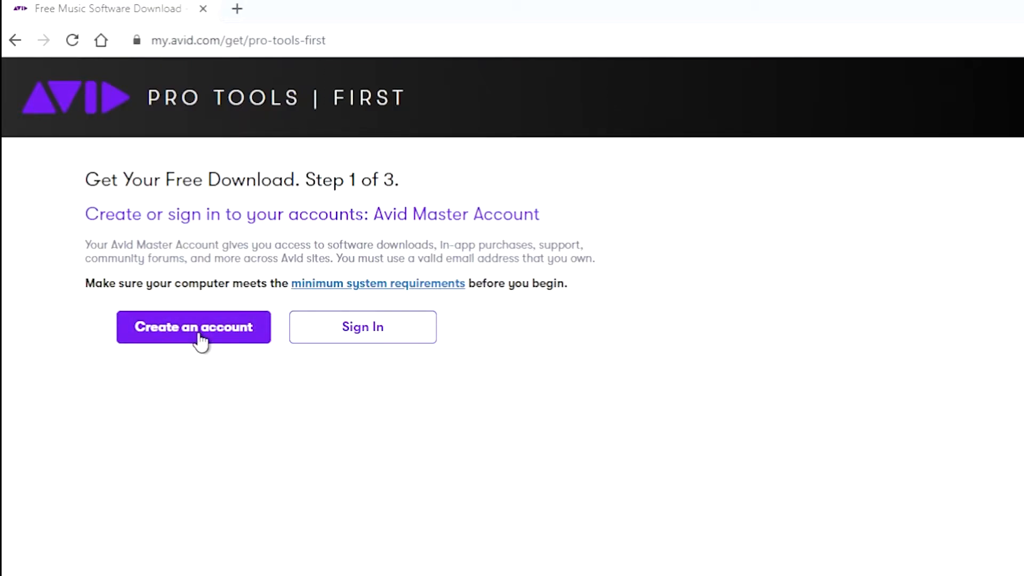
- Open the new Avid Master Account creation form from the download page
click(193, 327)
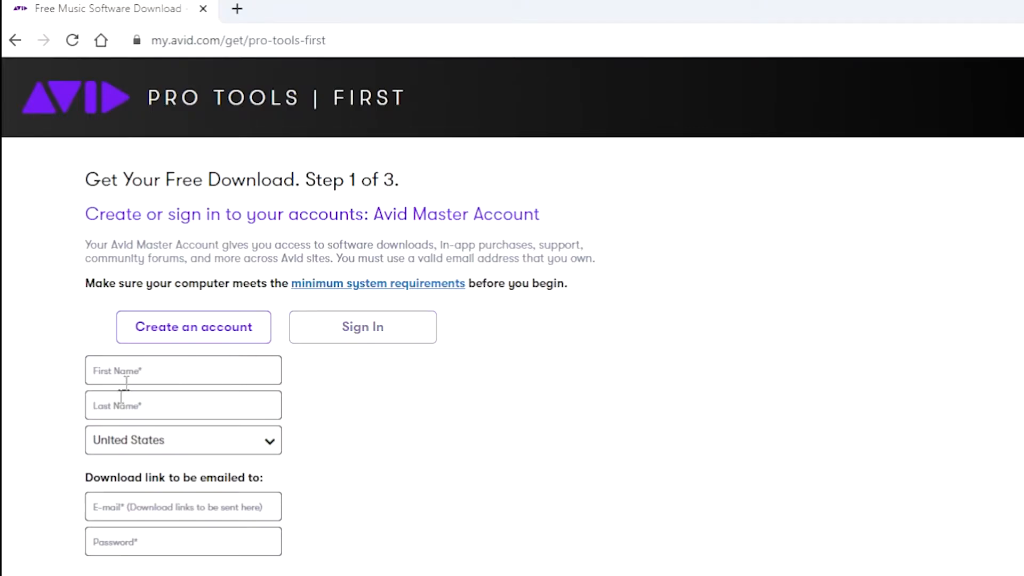
mouse_move(195, 506)
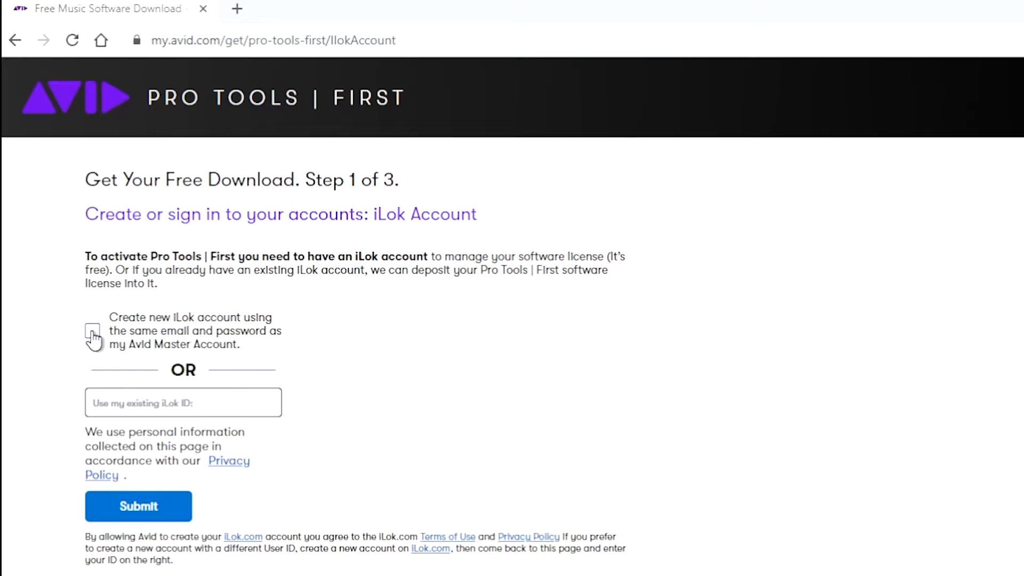
mouse_move(181, 398)
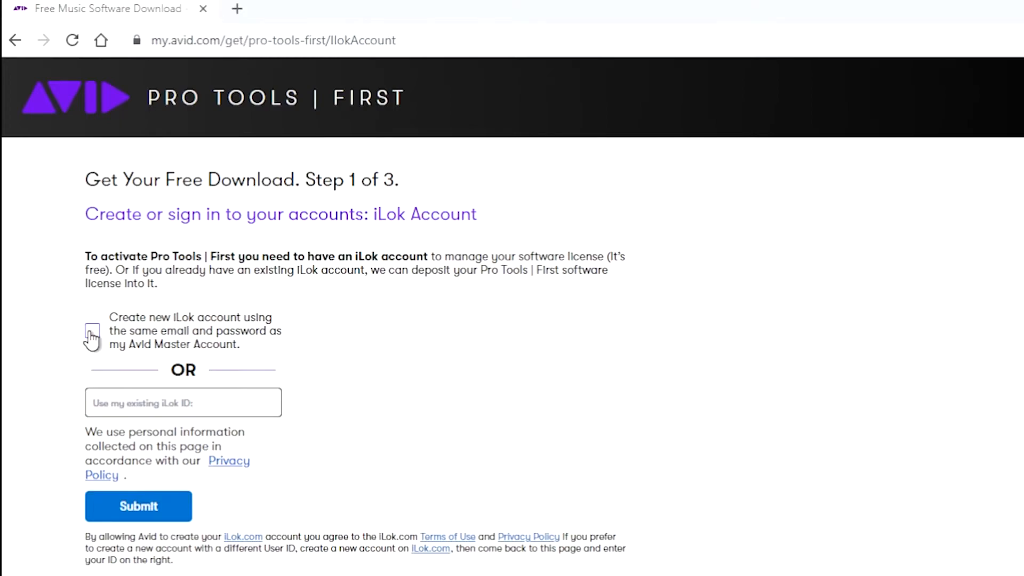
- Create the iLok account reusing the Avid email and password, advancing to step 2
click(91, 332)
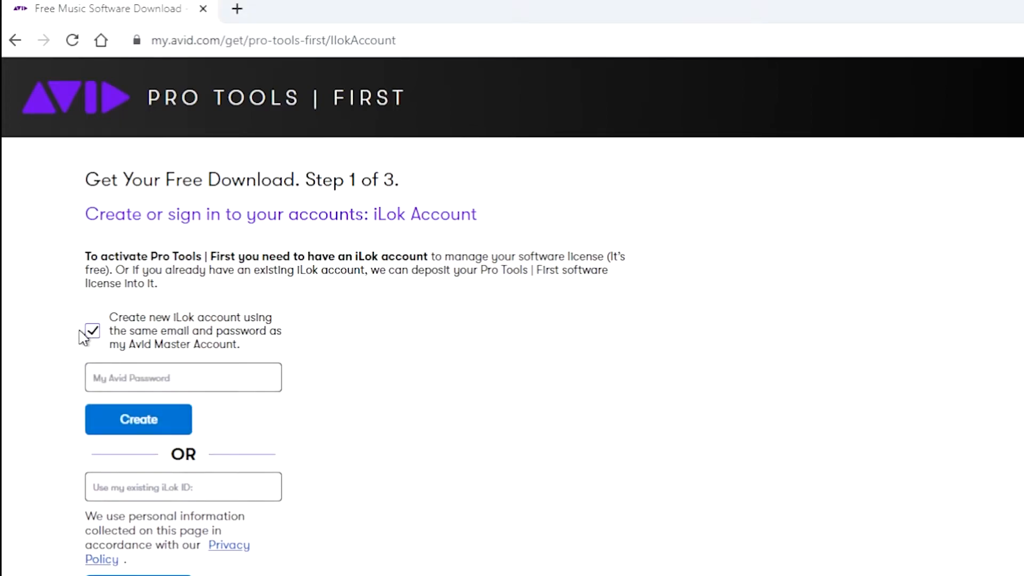
click(91, 331)
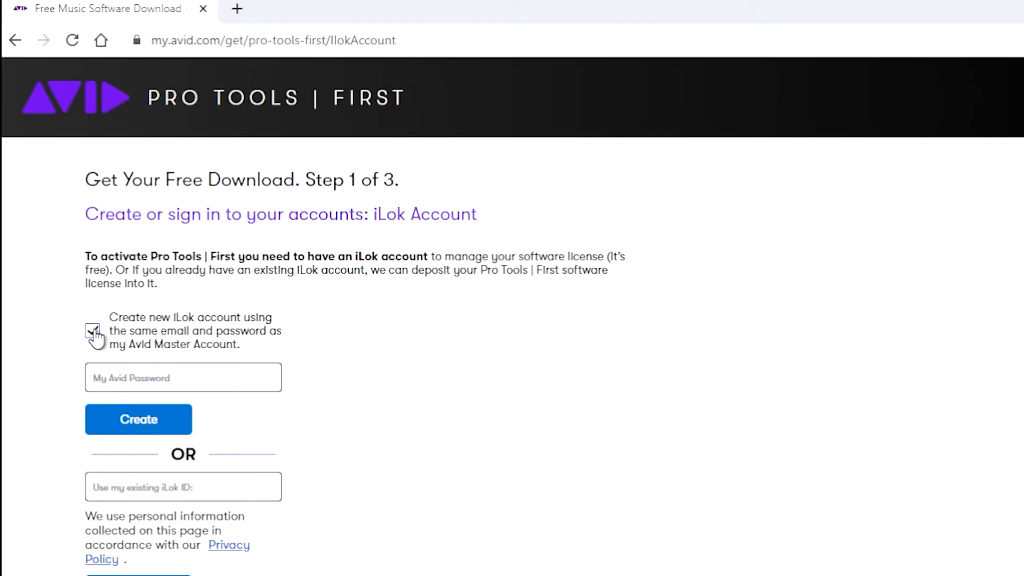
click(138, 419)
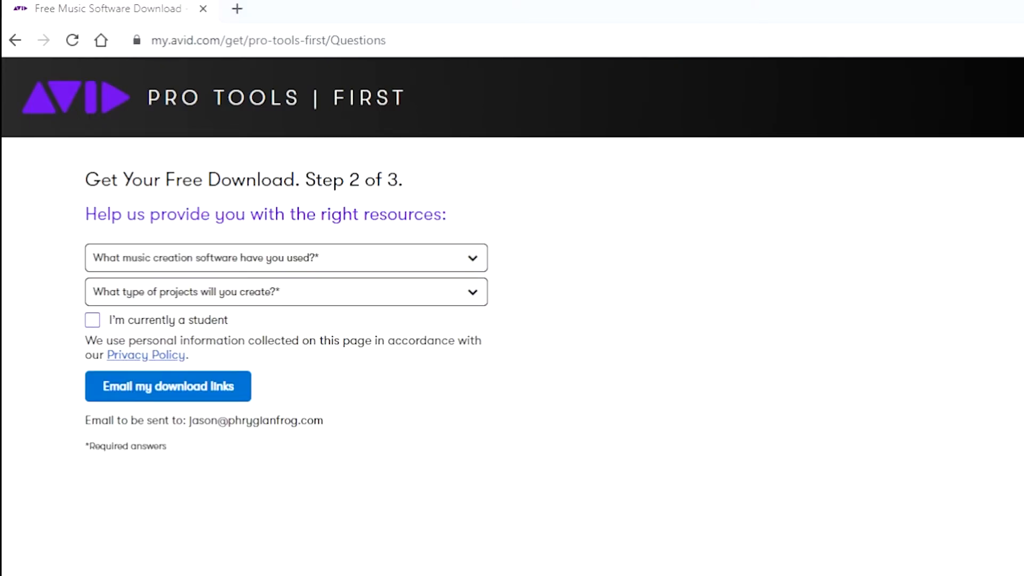
mouse_move(681, 308)
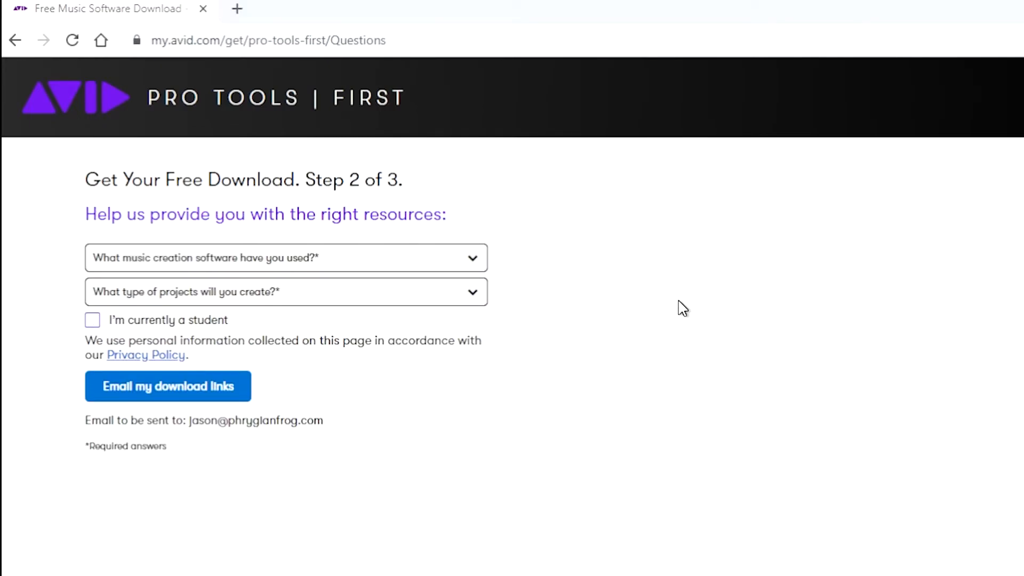
mouse_move(313, 261)
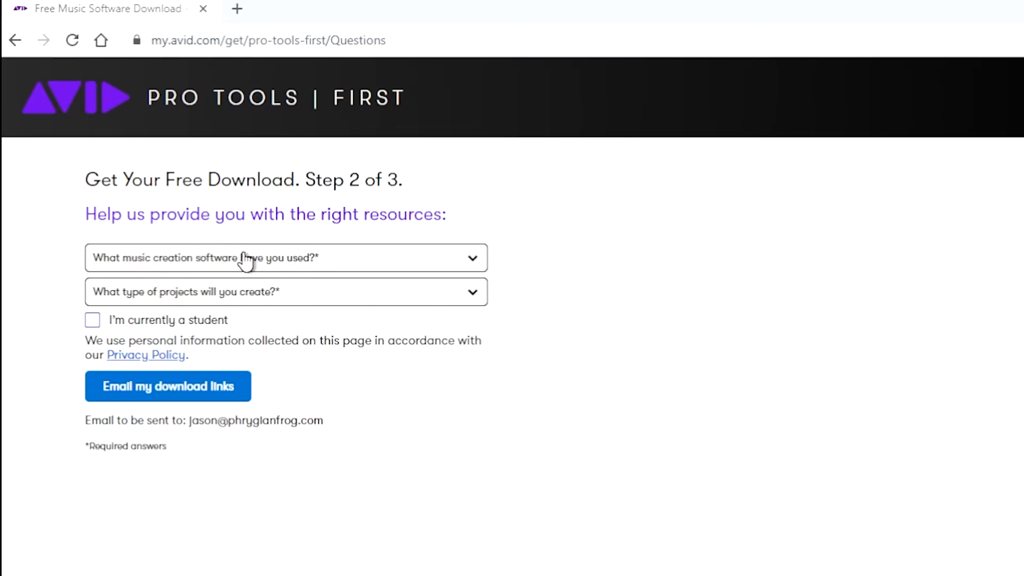
- Answer the previous music software and project type questions, then request emailed download links
click(286, 257)
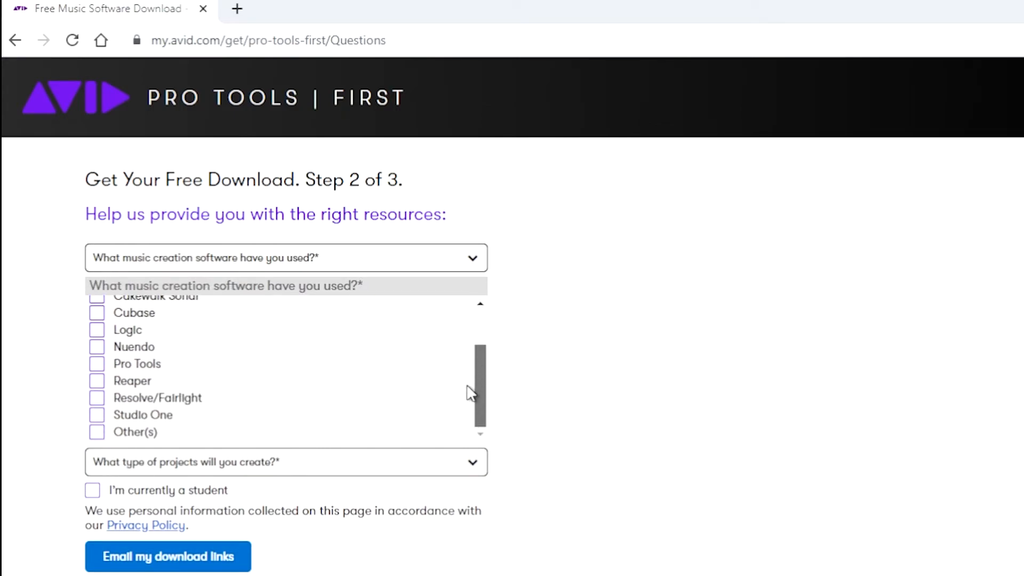
click(285, 257)
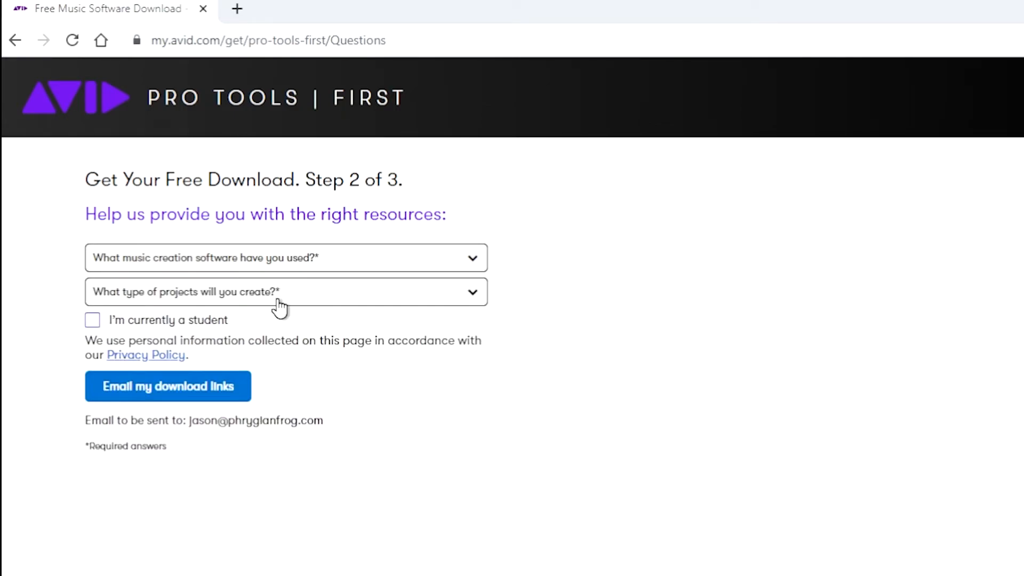
click(286, 292)
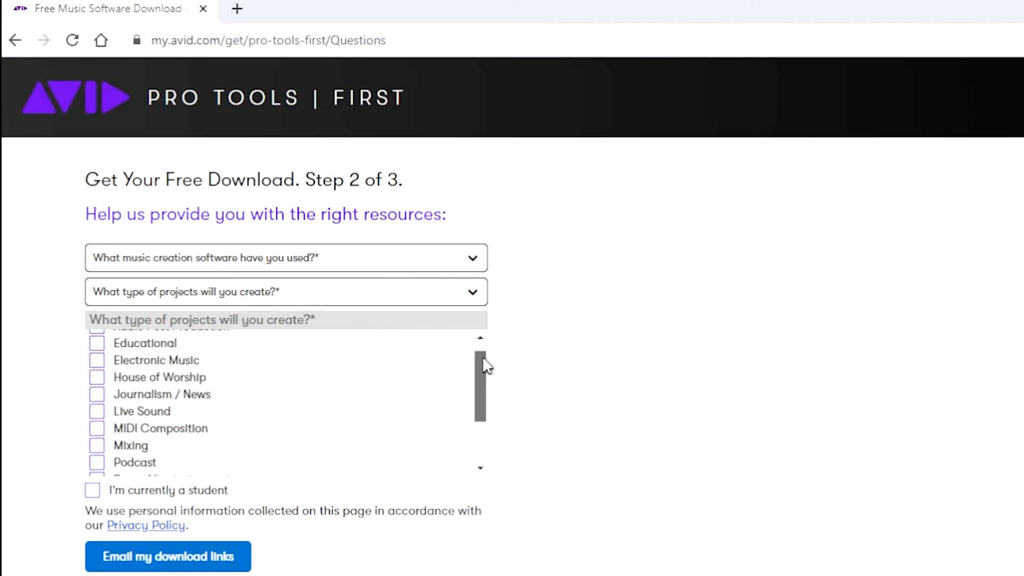
click(285, 291)
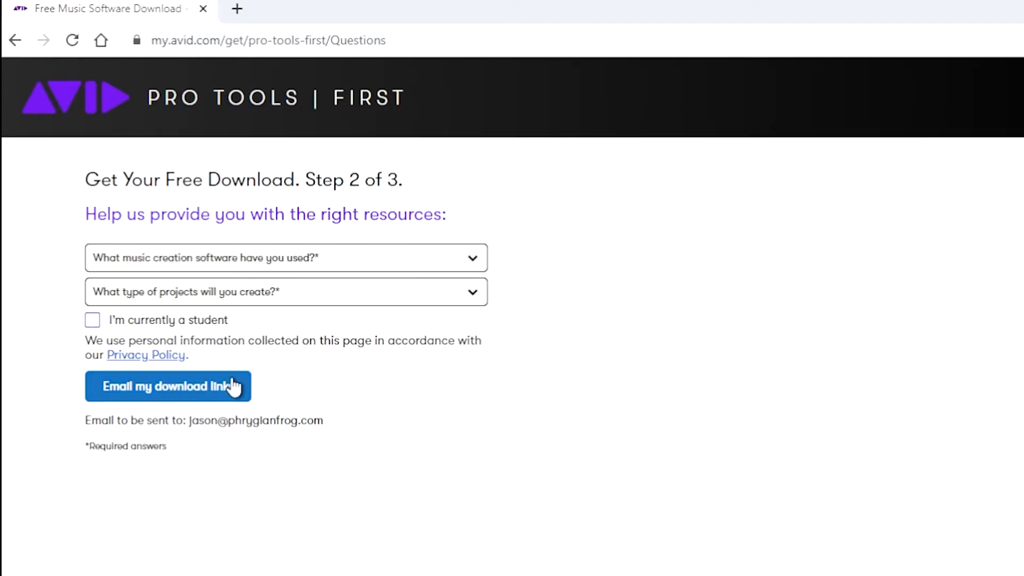
click(168, 386)
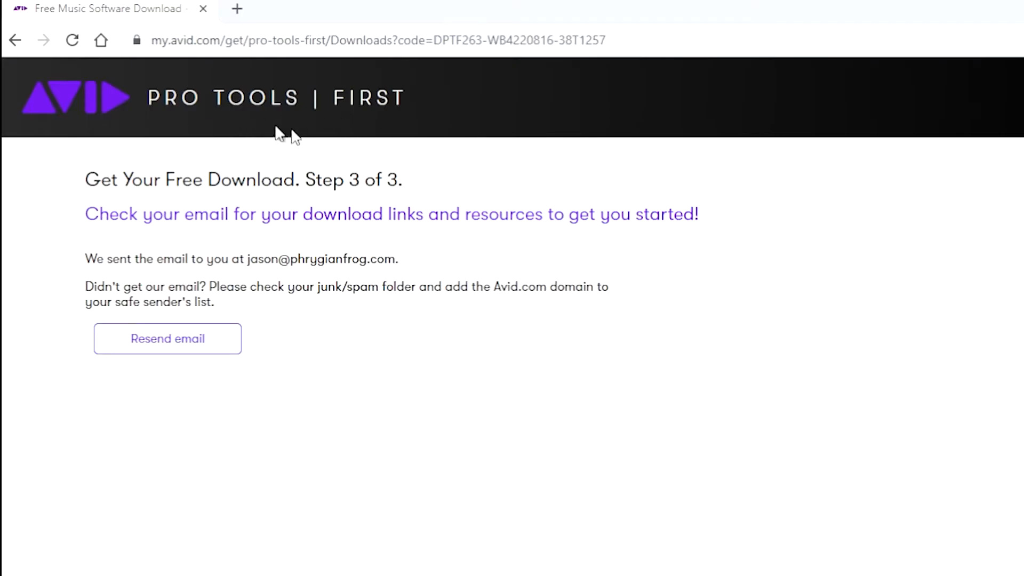
mouse_move(137, 265)
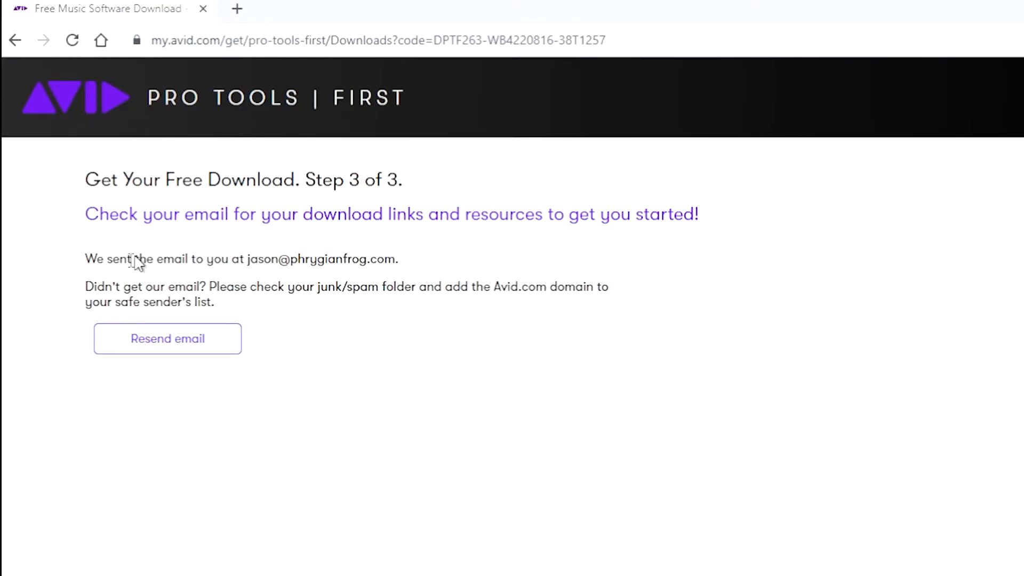
mouse_move(280, 311)
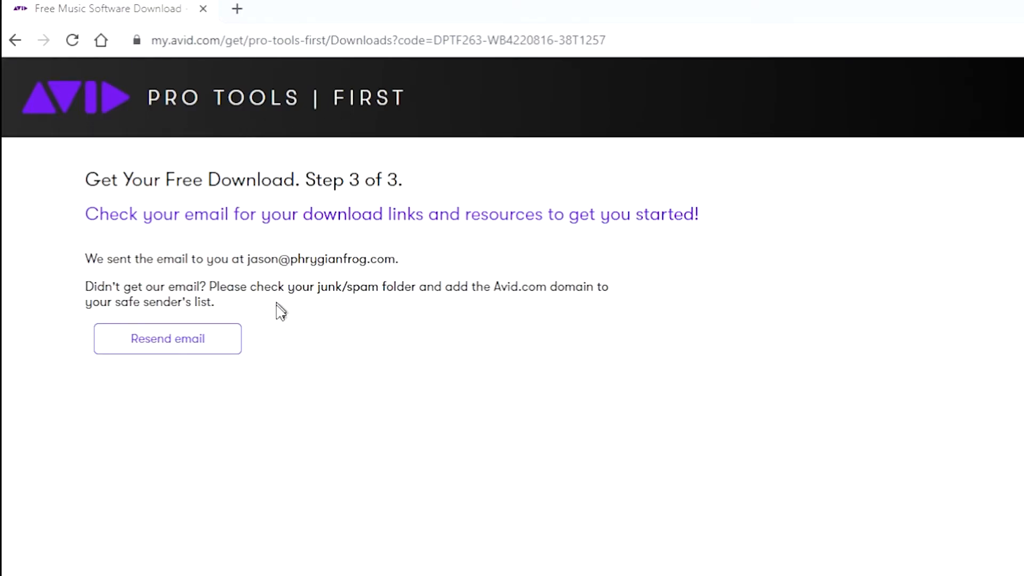
mouse_move(331, 287)
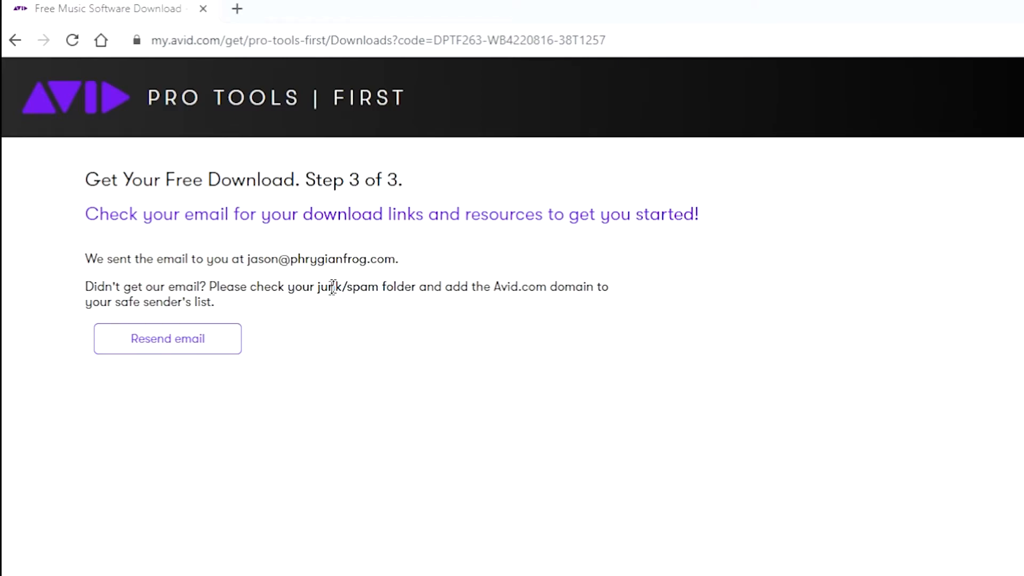
mouse_move(303, 289)
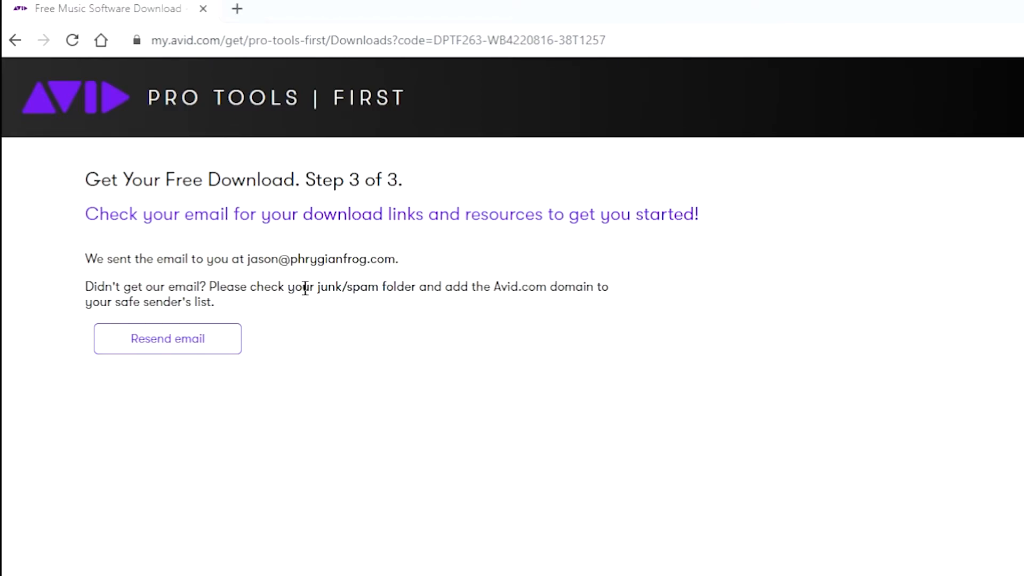
mouse_move(369, 282)
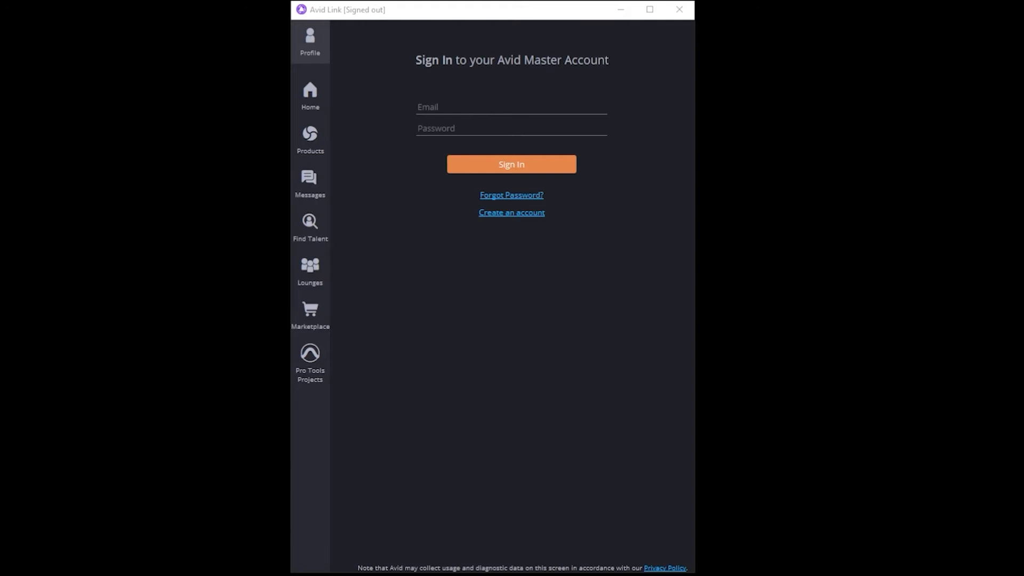
mouse_move(756, 292)
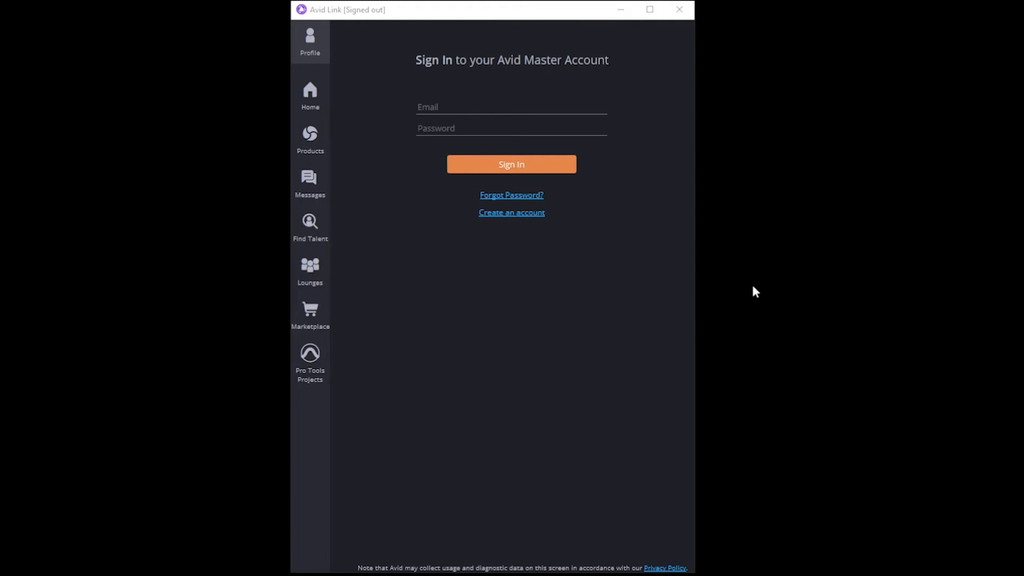
mouse_move(556, 412)
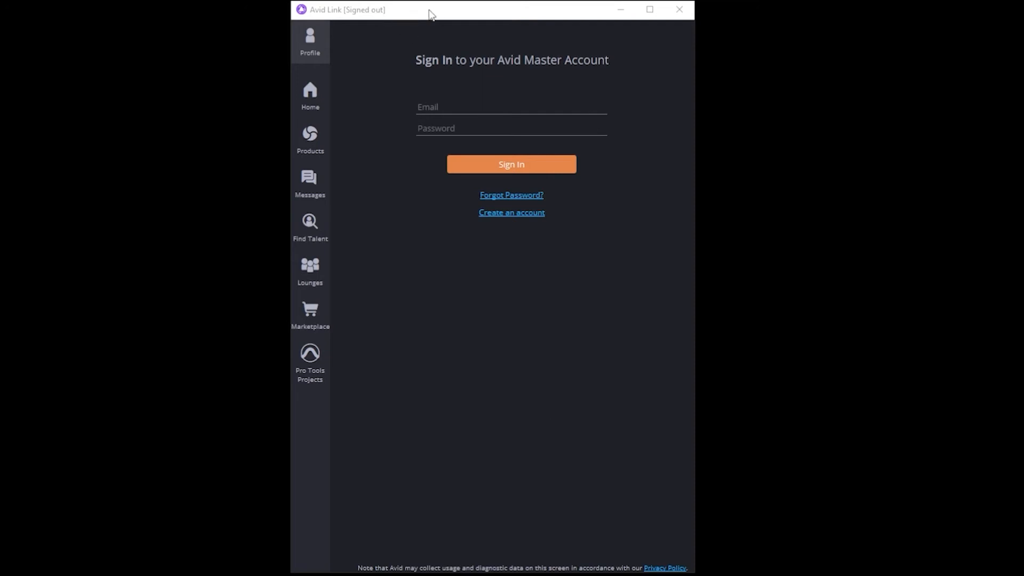
- Bring up Avid Link's Profile sign-in for the Avid Master Account
click(511, 106)
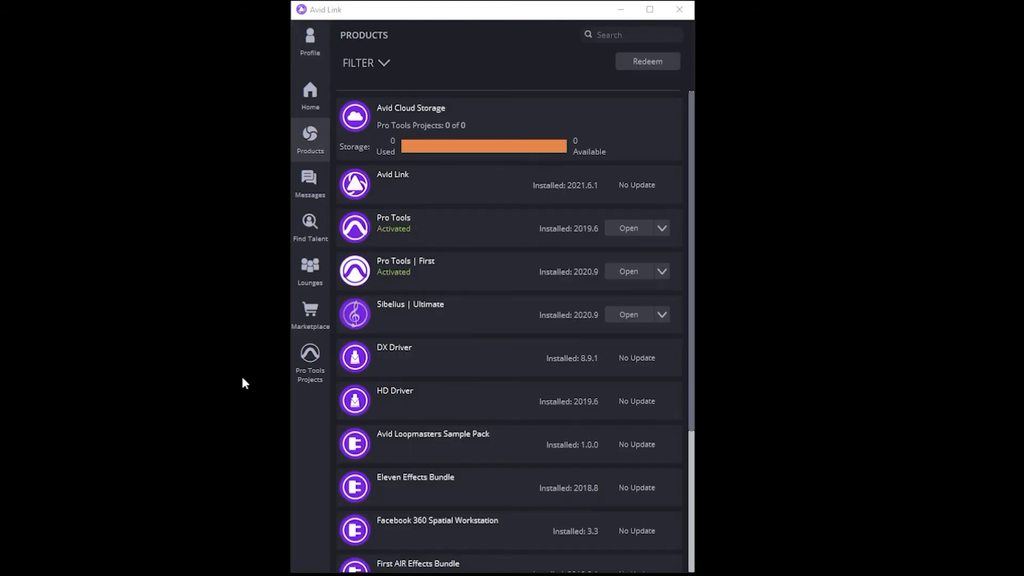
mouse_move(310, 39)
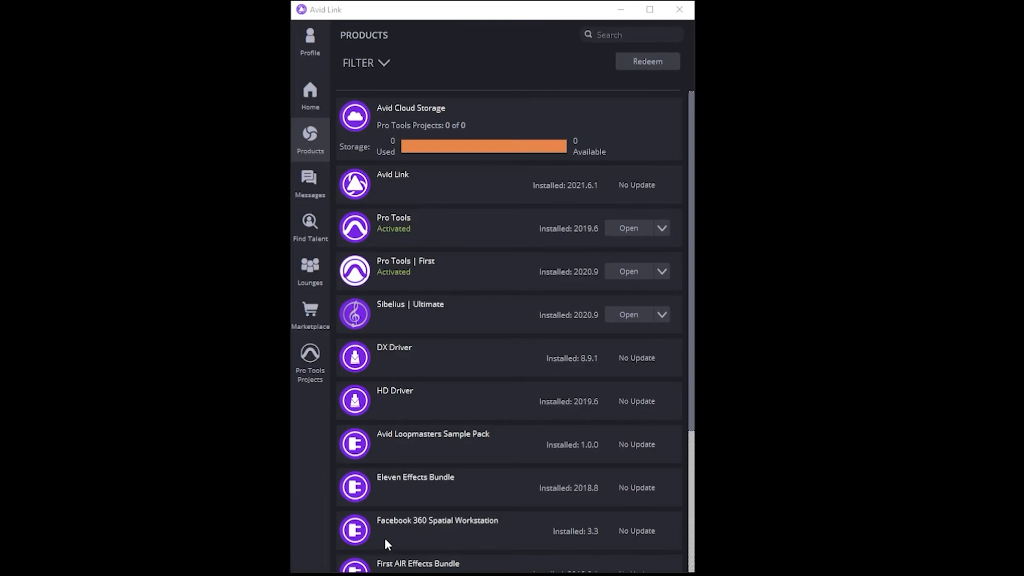
mouse_move(529, 255)
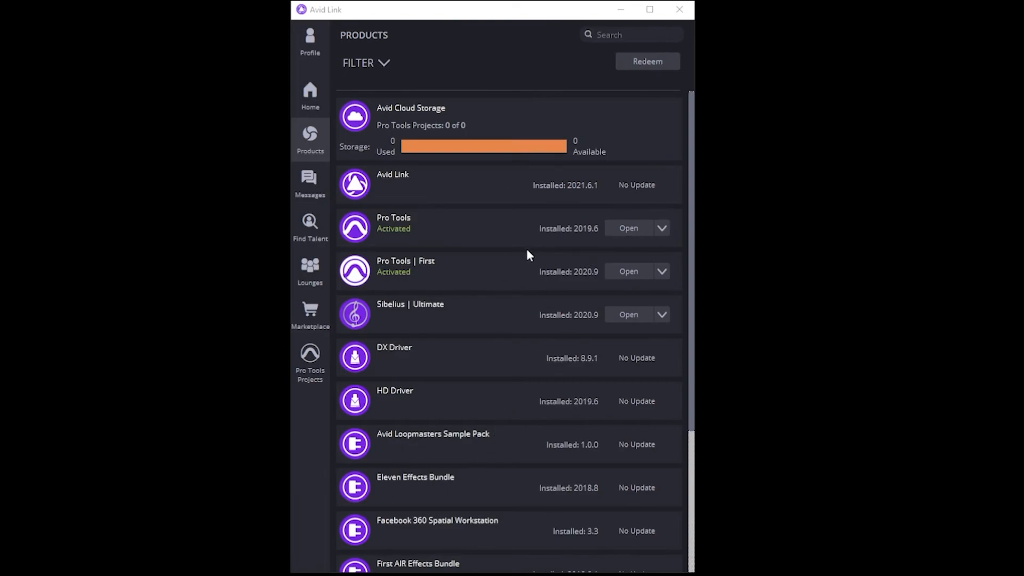
mouse_move(438, 276)
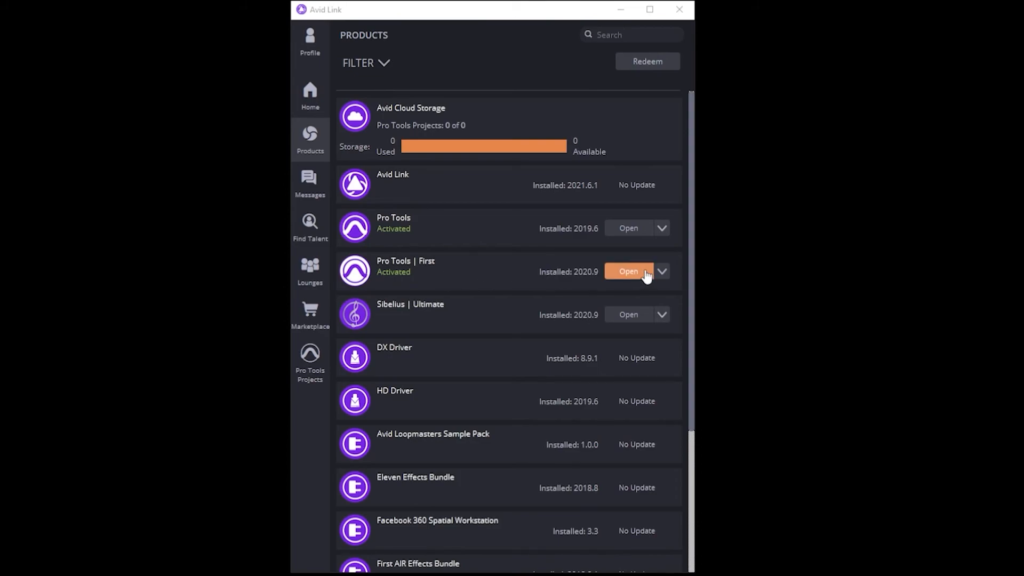
mouse_move(503, 277)
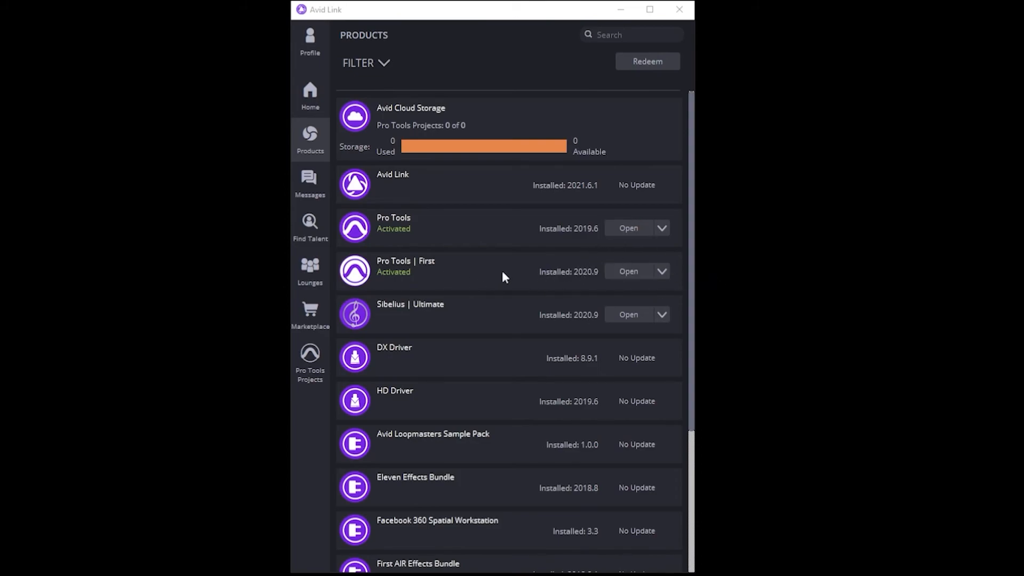
mouse_move(522, 267)
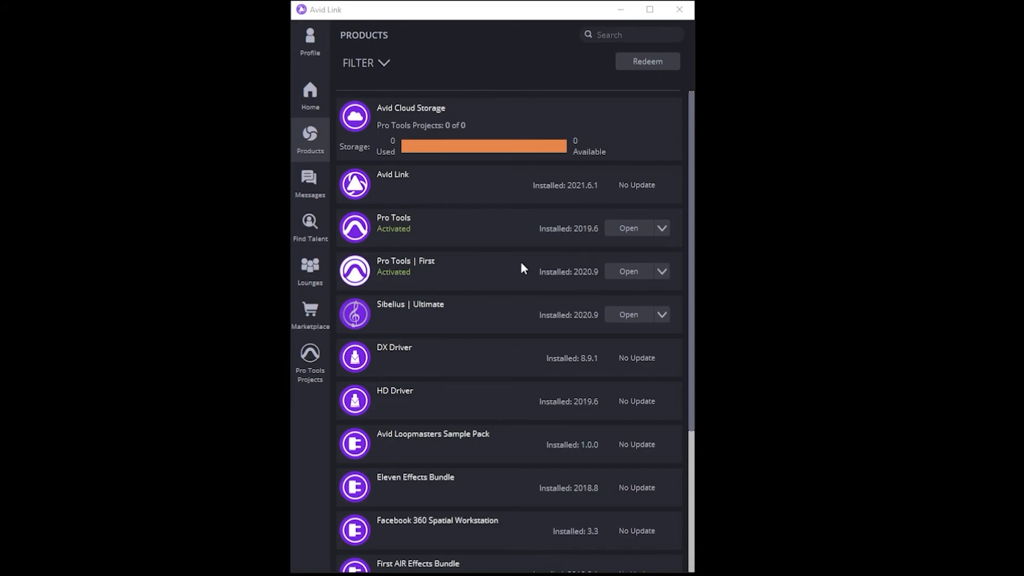
mouse_move(506, 273)
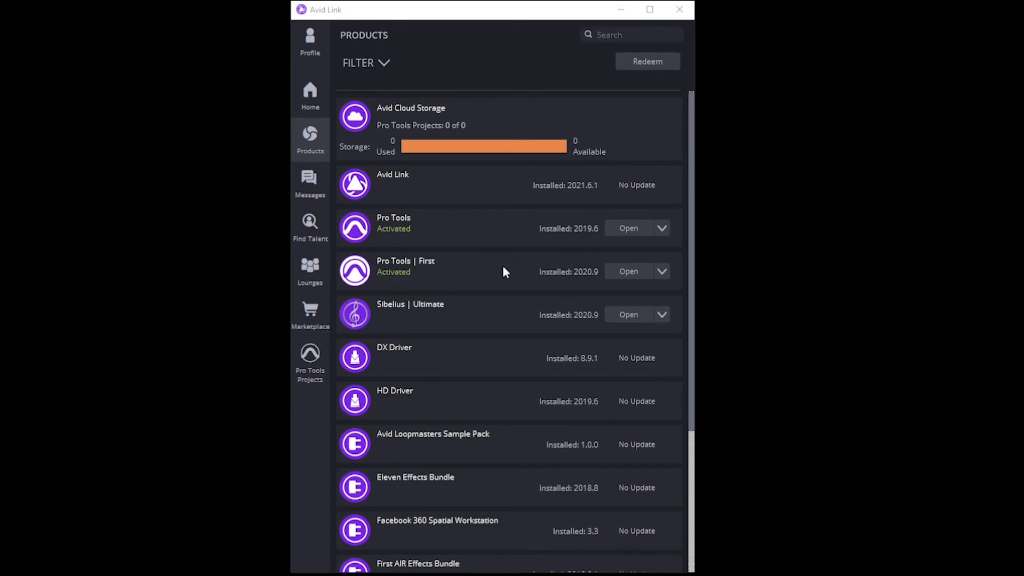
mouse_move(408, 280)
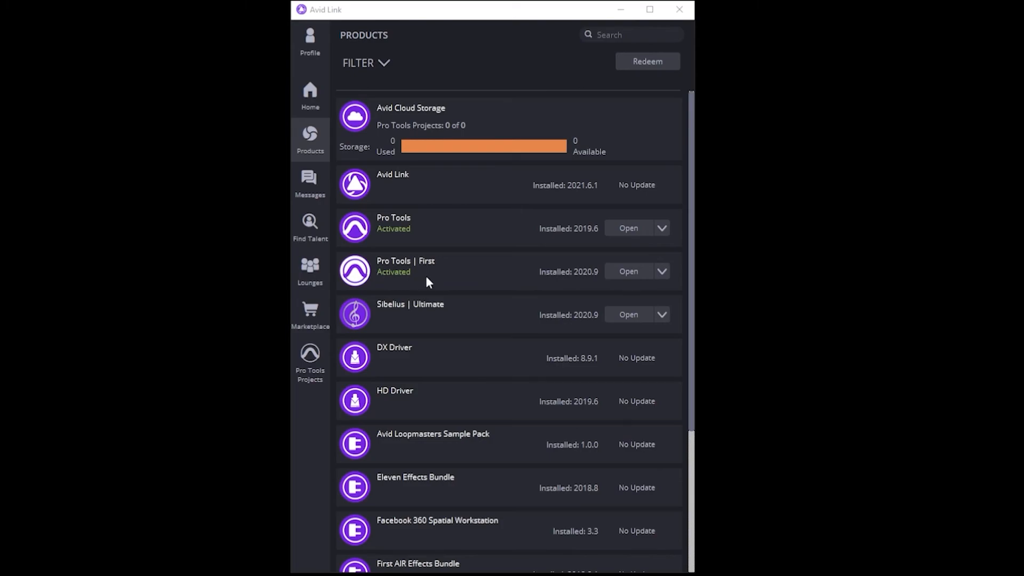
- Expand the activated Pro Tools | First entry to reveal License, Documentation and Tutorials options
click(661, 271)
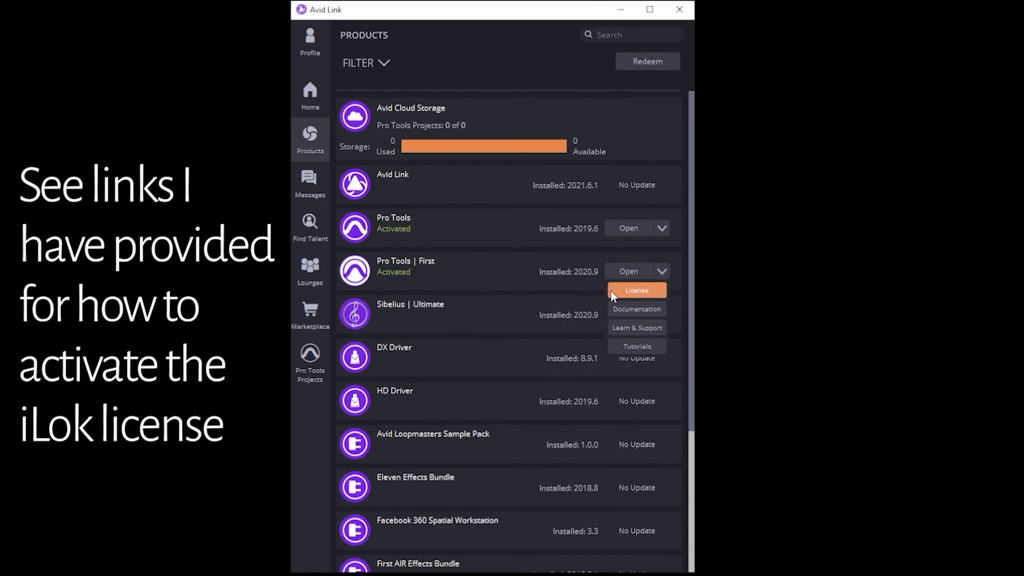
mouse_move(802, 295)
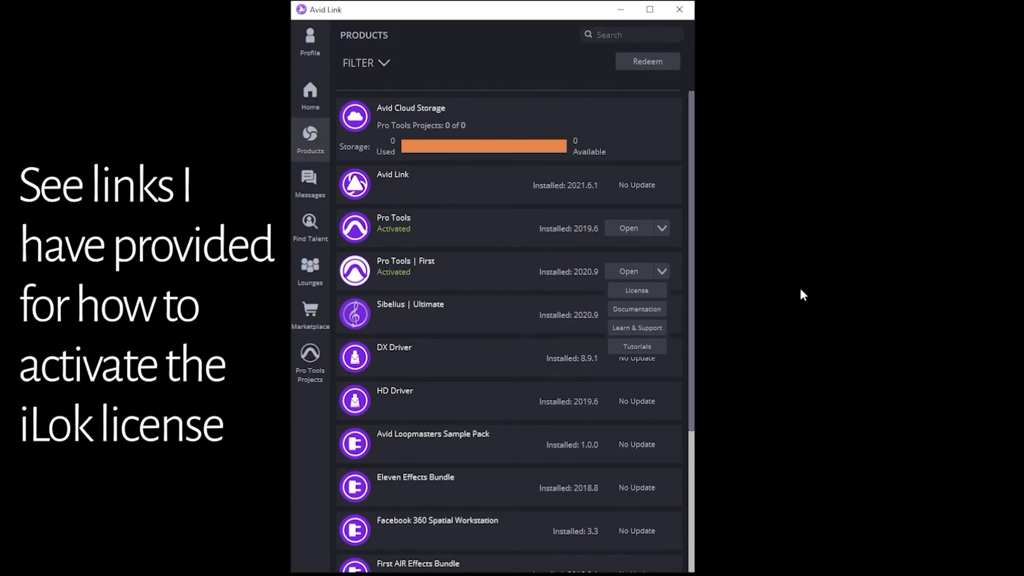
mouse_move(764, 299)
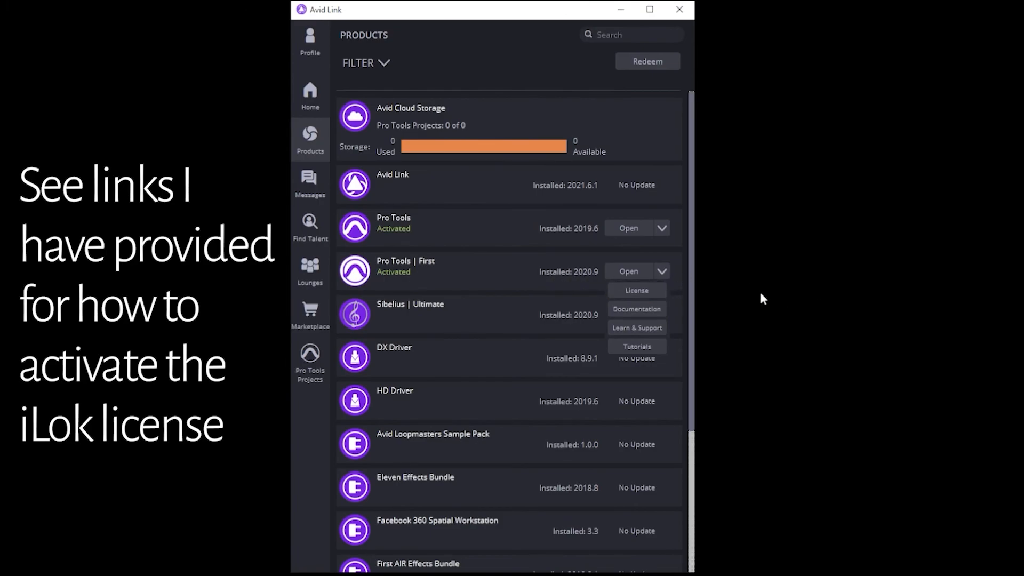